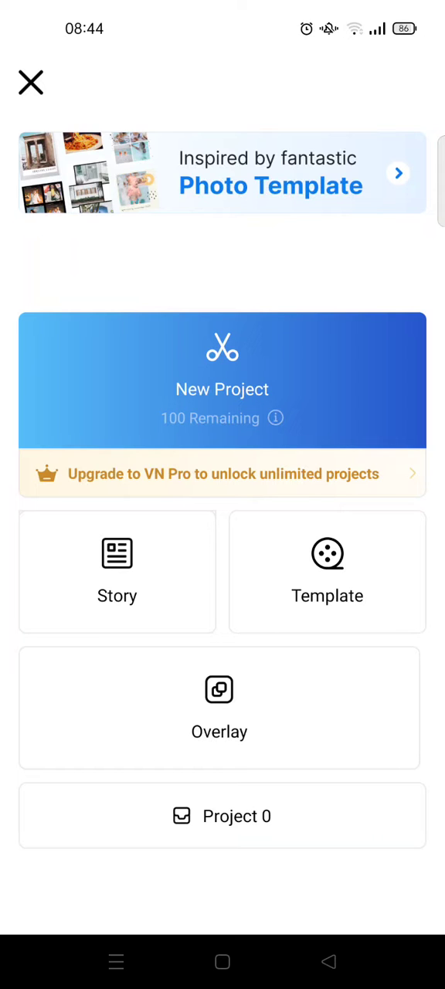
Start a new project and pick the 14-second dog-walking clip from the video library
{"action": "left_click", "coordinate": [222, 380]}
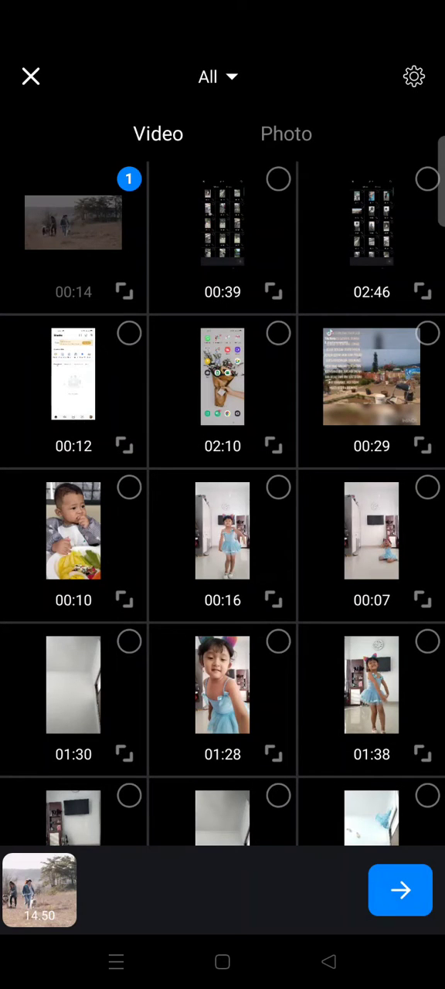
Import the selected dog-walking clip onto the timeline
{"action": "left_click", "coordinate": [400, 889]}
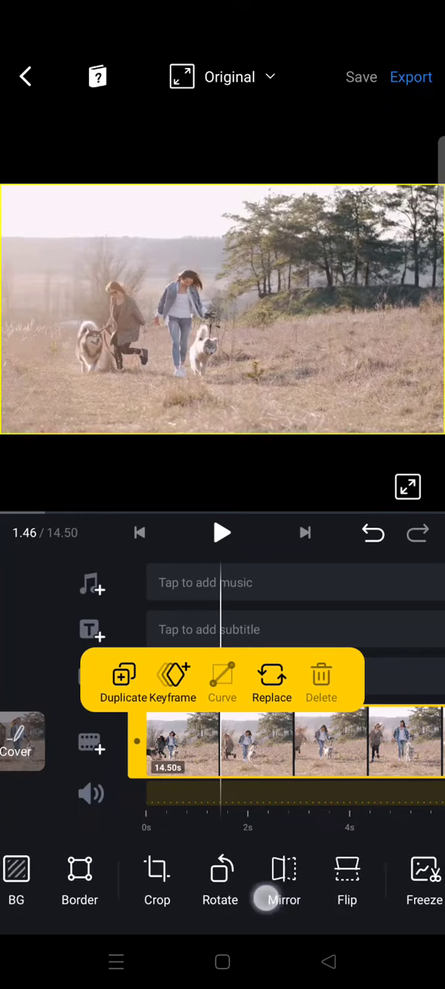
Reverse the dog-walking clip and rewind the playhead to 0.00
{"action": "scroll", "scroll_direction": "left", "scroll_amount": 3}
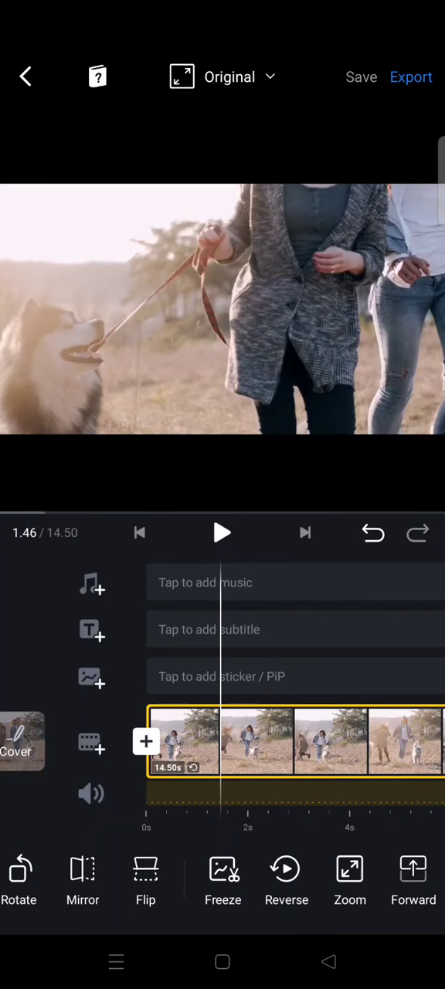
{"action": "left_click_drag", "start_coordinate": [216, 804], "coordinate": [386, 804]}
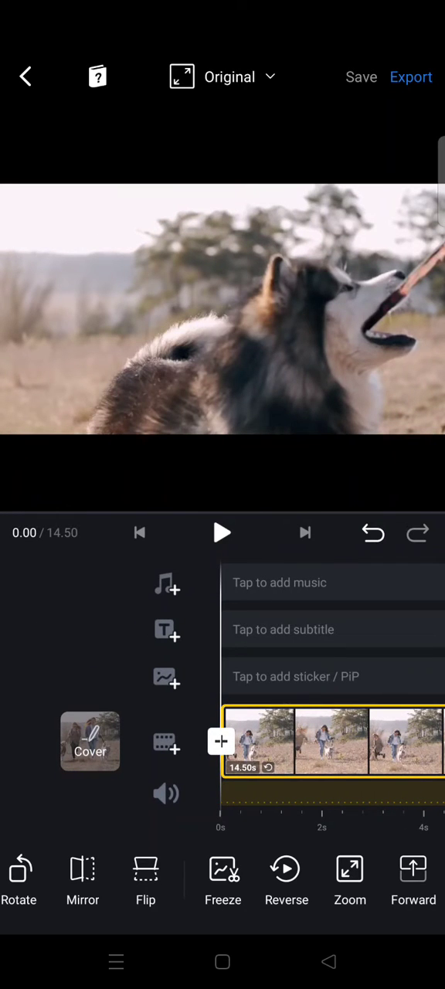
{"action": "left_click", "coordinate": [223, 531]}
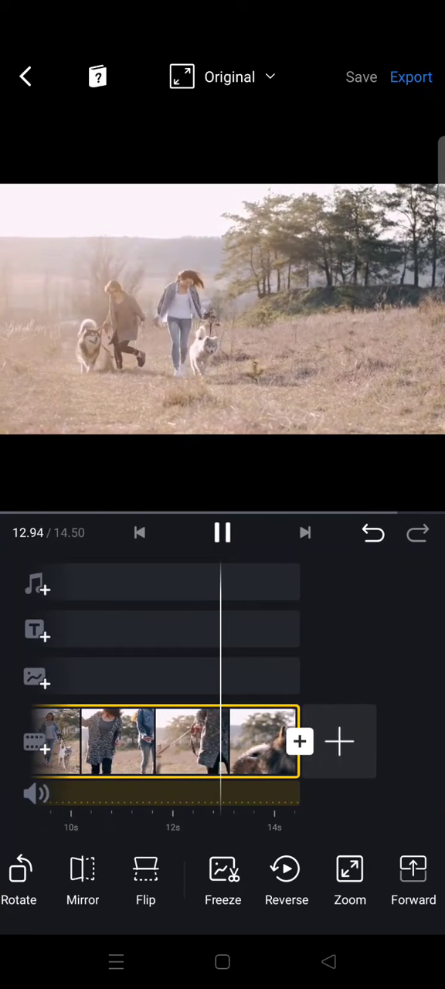
{"action": "left_click", "coordinate": [222, 531]}
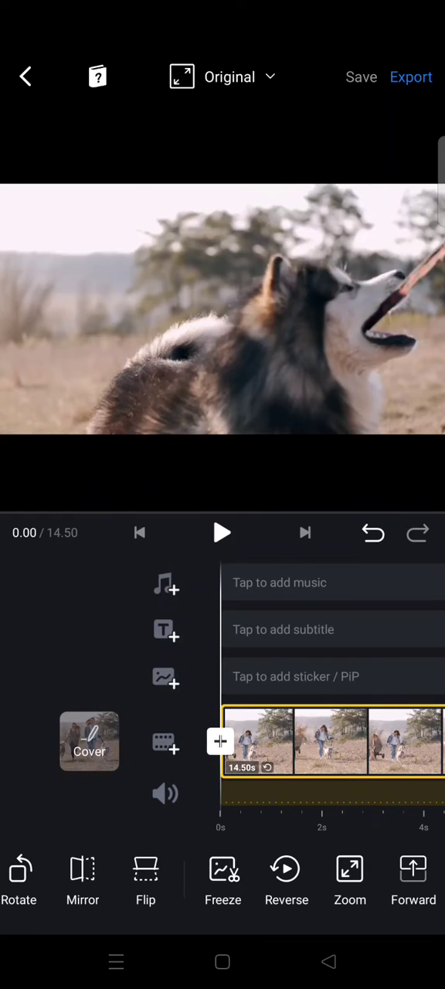